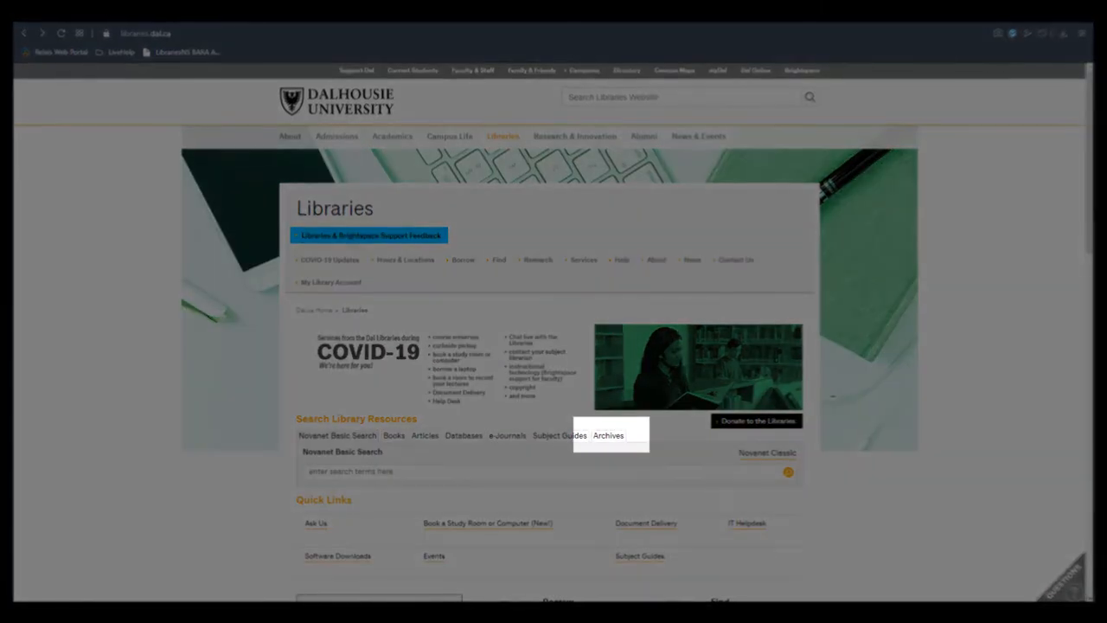
# - Switch library search to the Archives tab and focus its search terms box
pyautogui.click(607, 435)
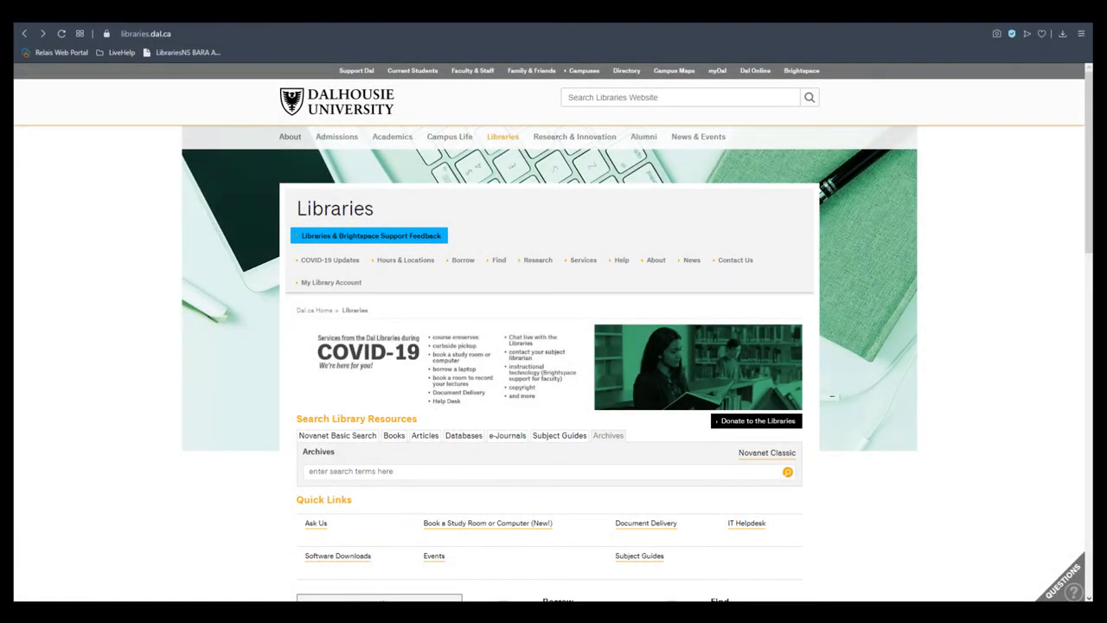
pyautogui.click(537, 472)
pyautogui.write('"')
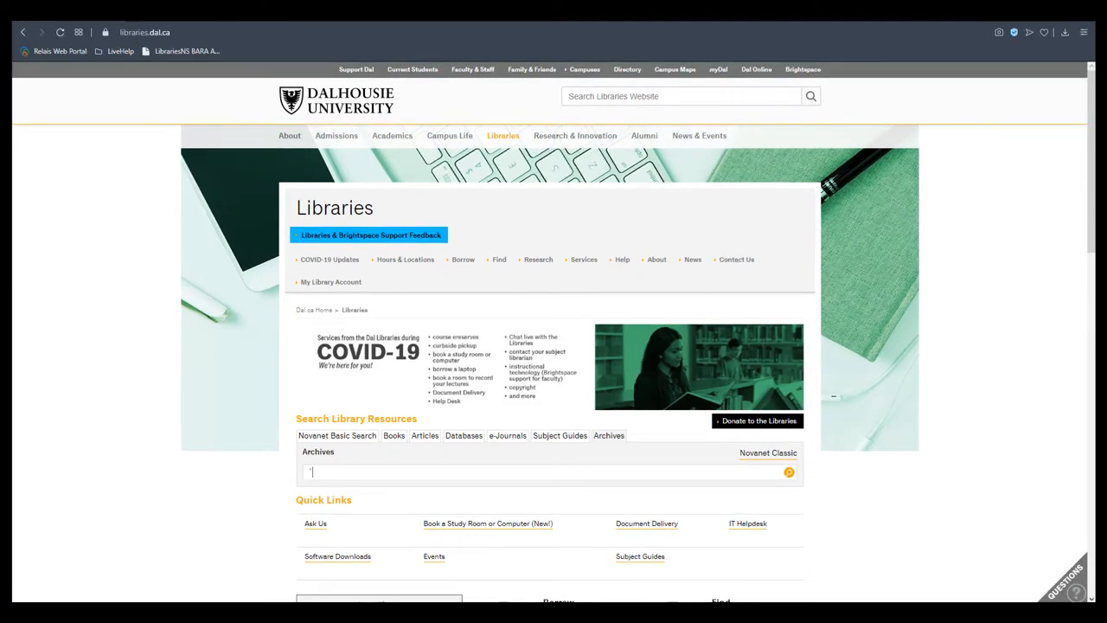
# - Search the Archives for 'transition year'
pyautogui.write('transition year')
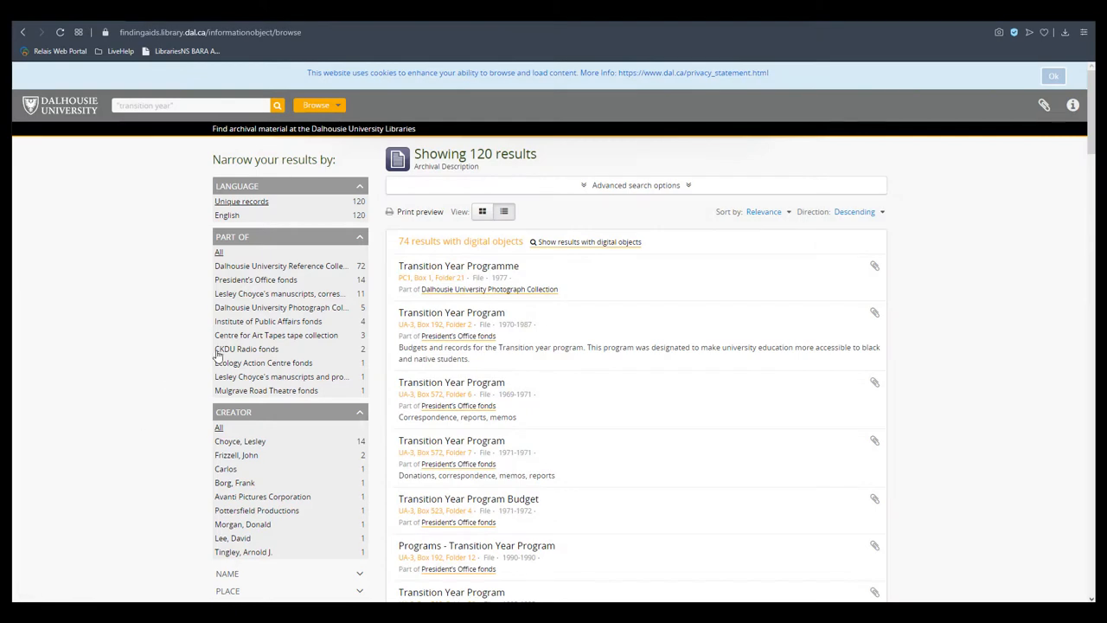
# - Filter to CKDU Radio fonds and open the 'Report on Native students…' record
pyautogui.click(246, 348)
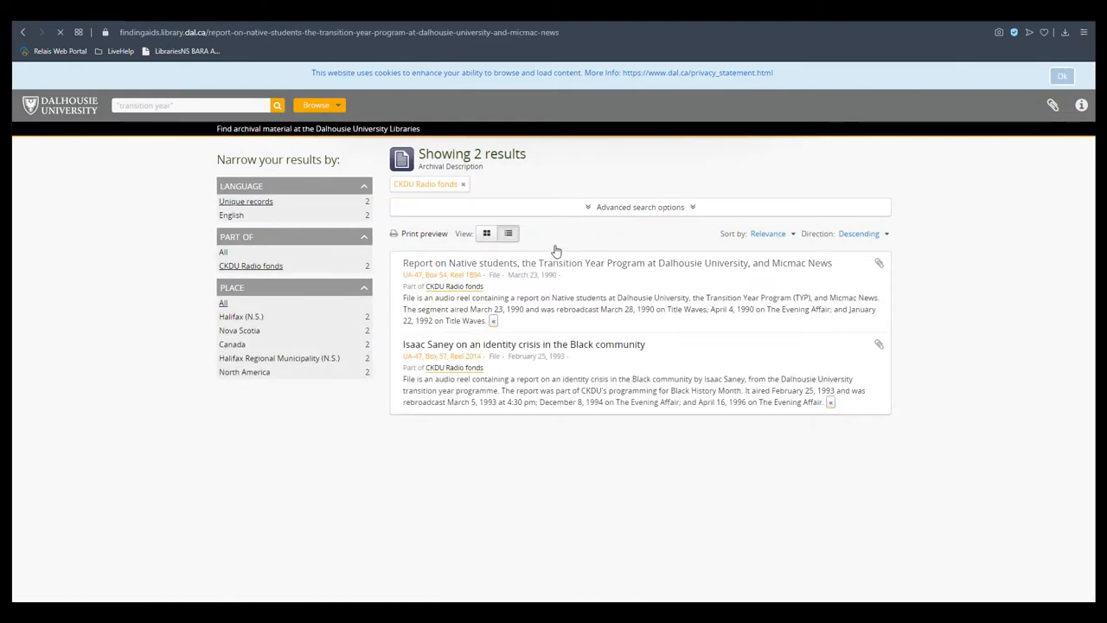
pyautogui.click(607, 262)
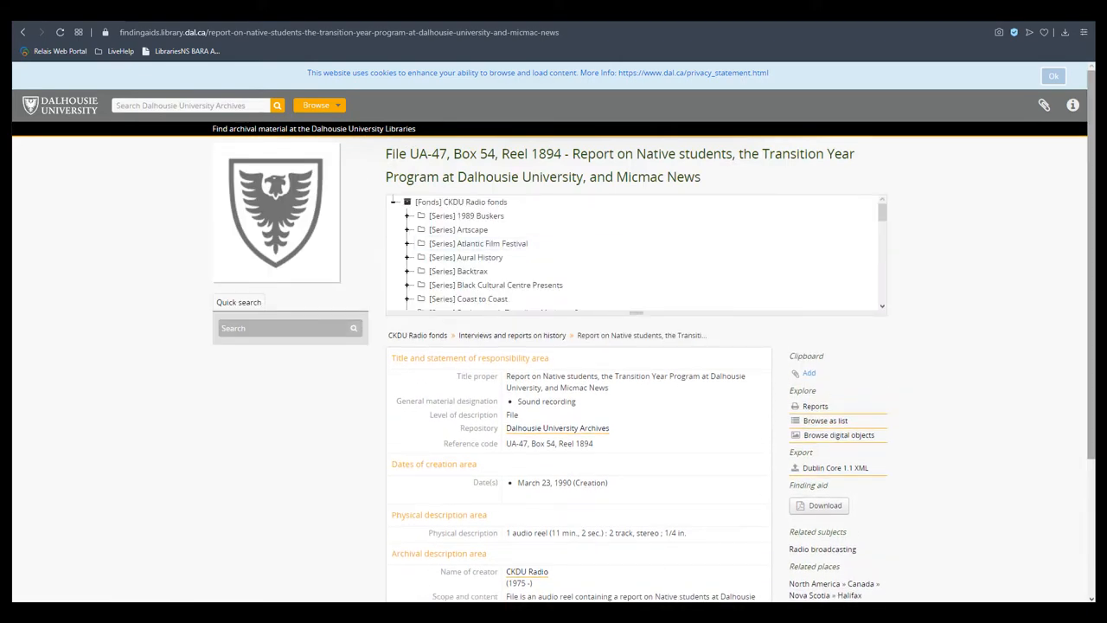
pyautogui.scroll(-3)
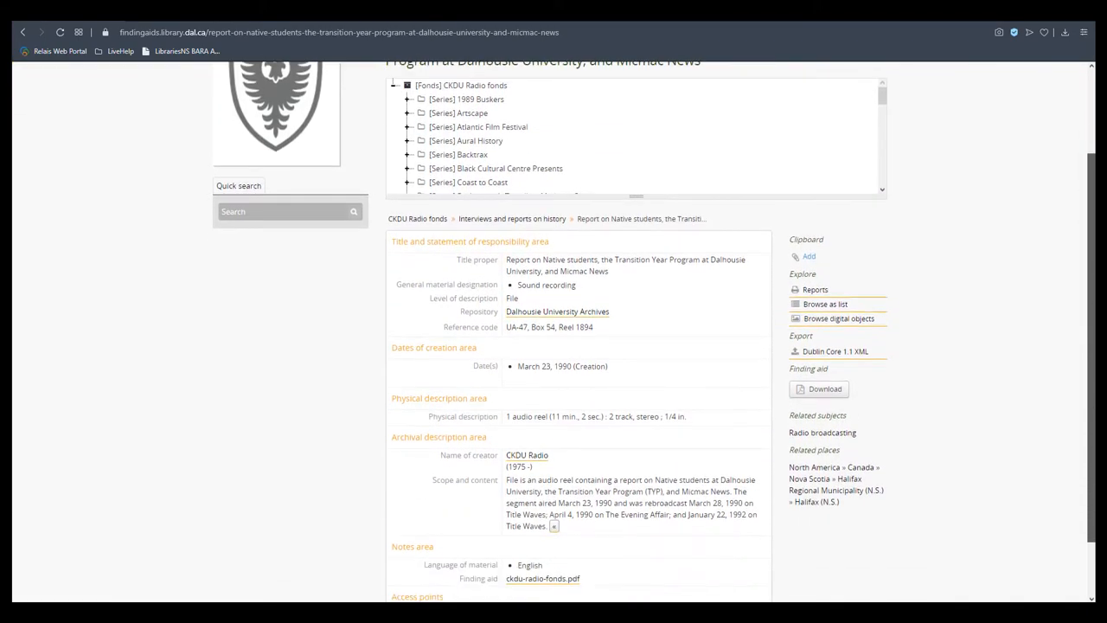
pyautogui.scroll(-3)
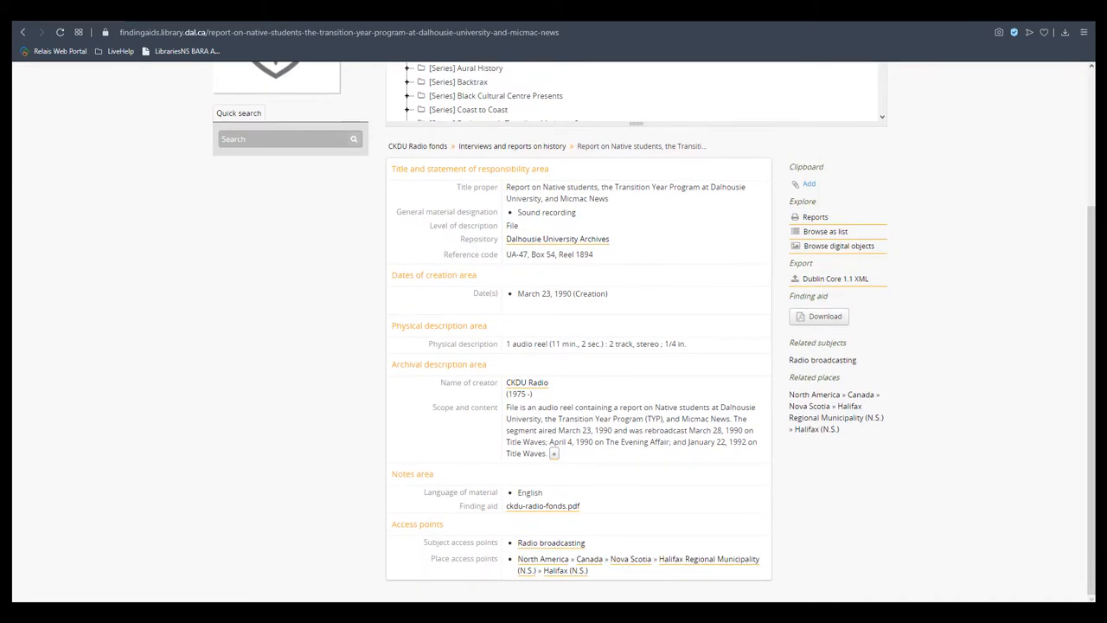
pyautogui.click(527, 382)
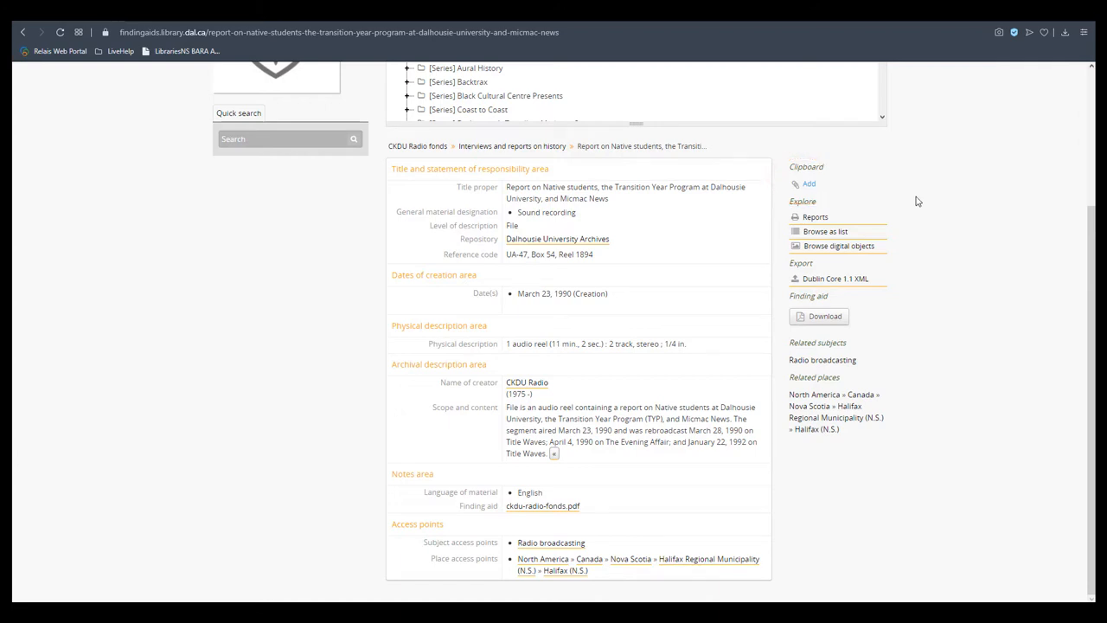
# - Add the 1990 Native students radio report to the clipboard and view the clipboard
pyautogui.click(807, 184)
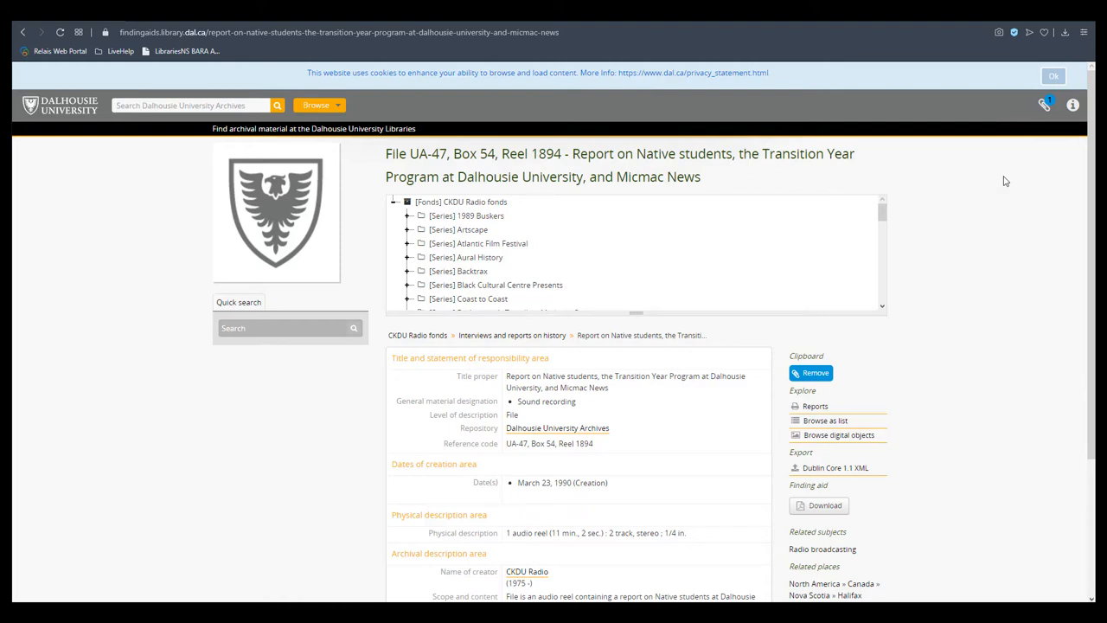
pyautogui.click(1044, 104)
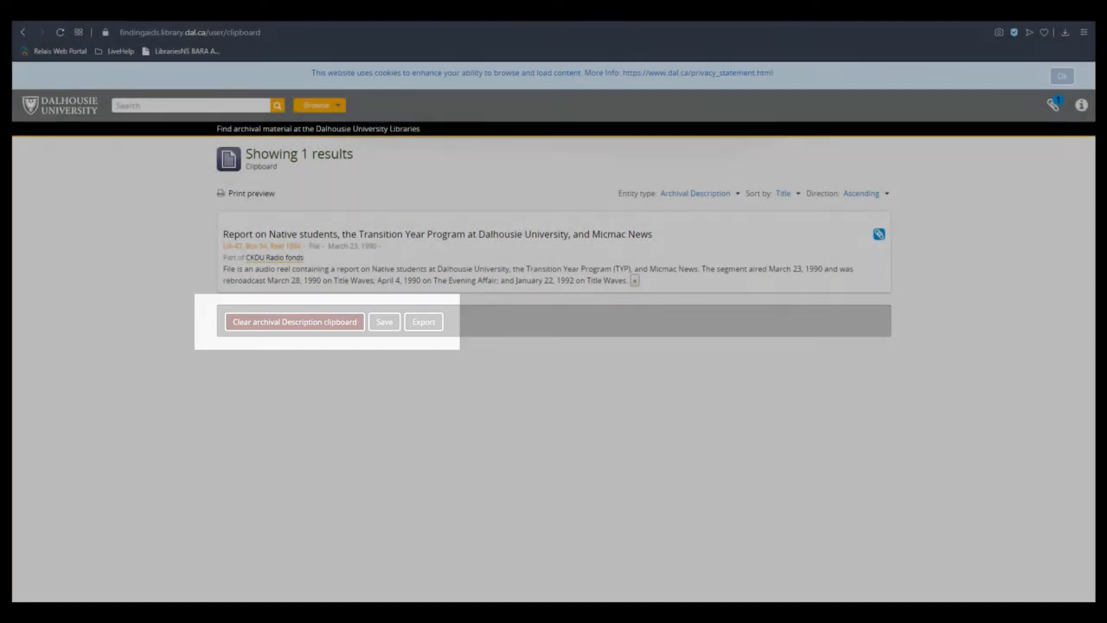
# - Go back to the Native students report record page
pyautogui.click(383, 322)
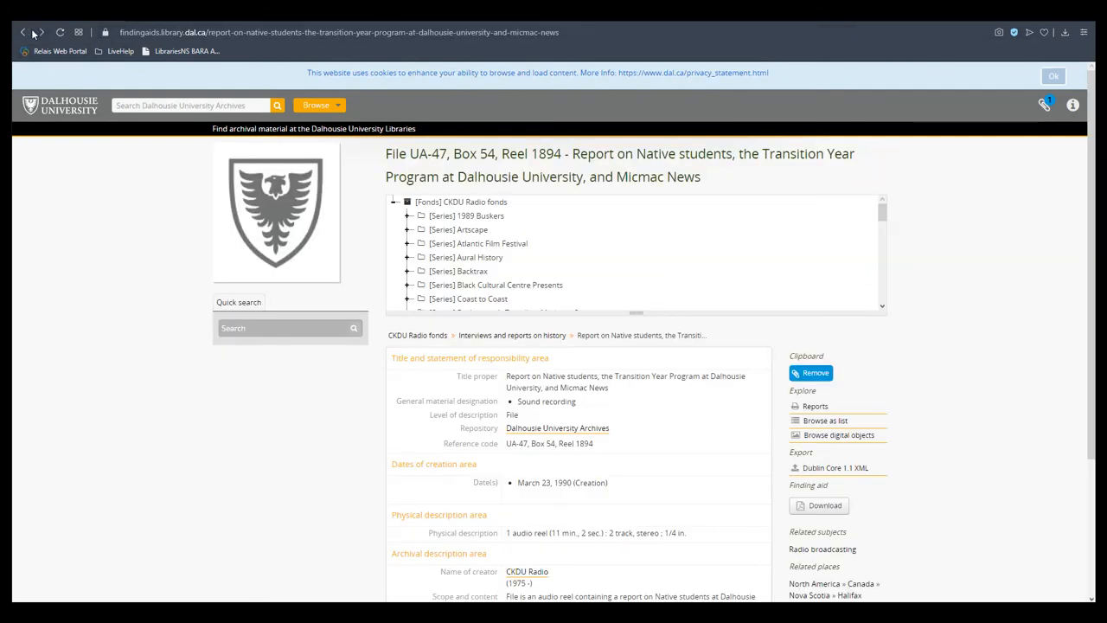
# - Go back to the two CKDU Radio fonds 'transition year' results
pyautogui.click(23, 29)
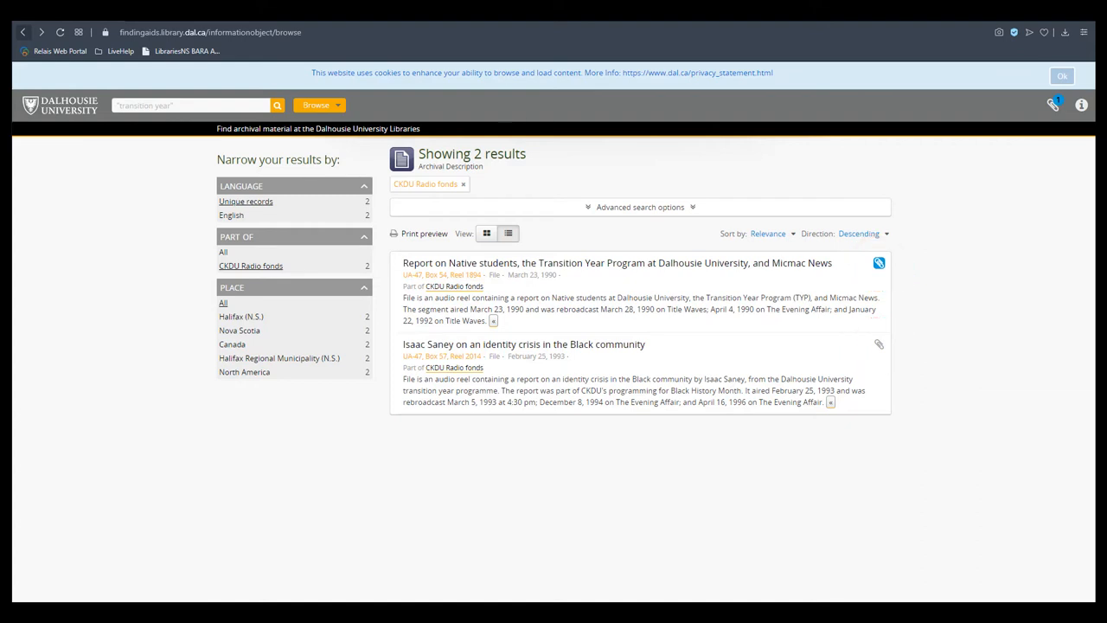
# - Widen results beyond CKDU Radio fonds and open a clipboard print preview
pyautogui.click(1052, 106)
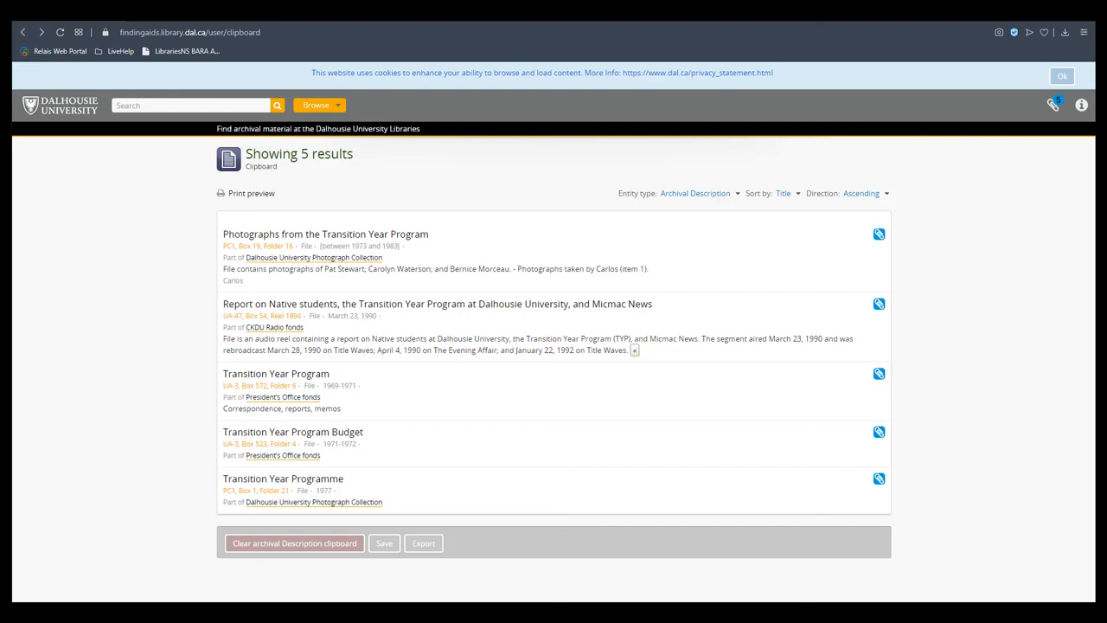
pyautogui.moveTo(231, 202)
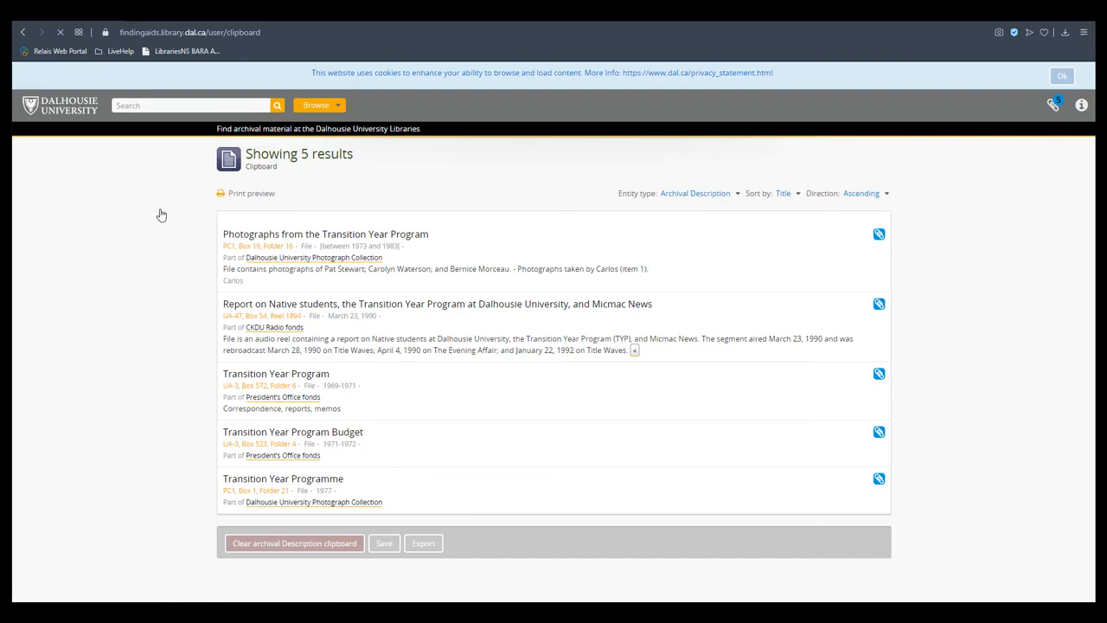
pyautogui.click(251, 192)
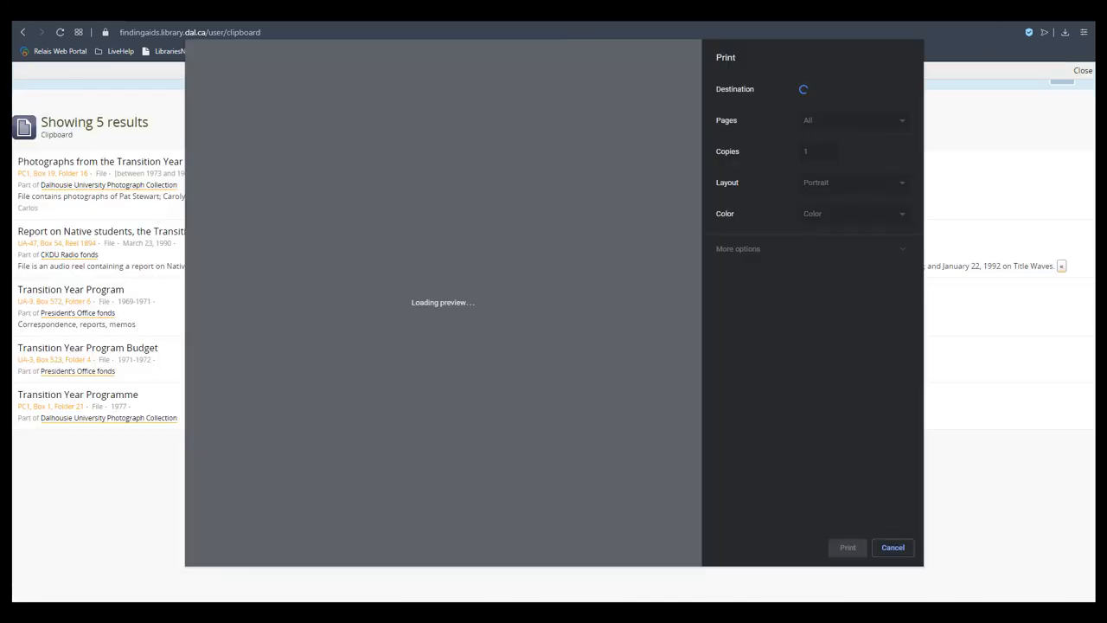